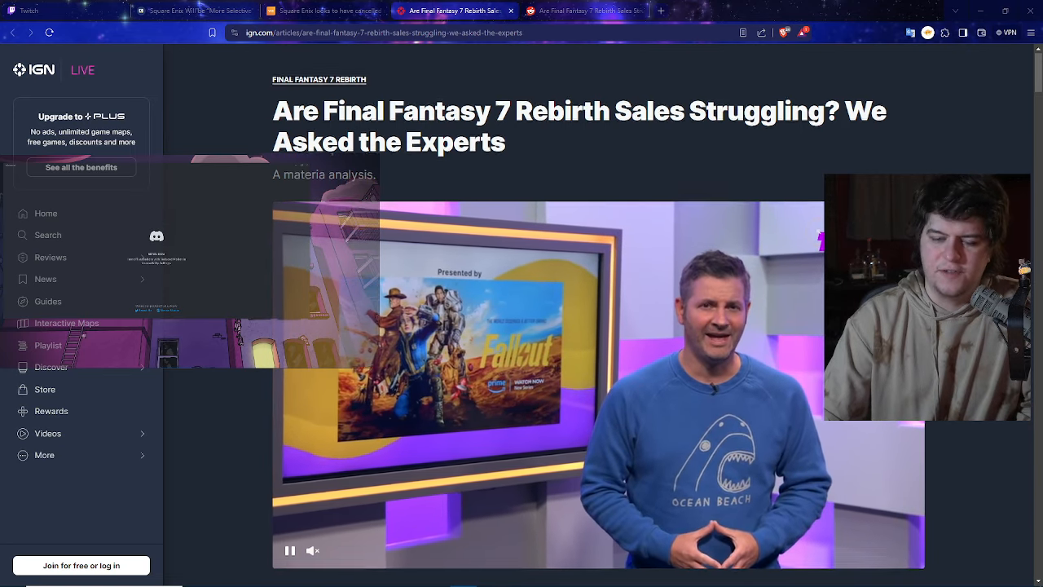
# Scroll past the headline and embedded video to the opening paragraphs on Rebirth's unannounced sales figures.
pyautogui.scroll(-3)
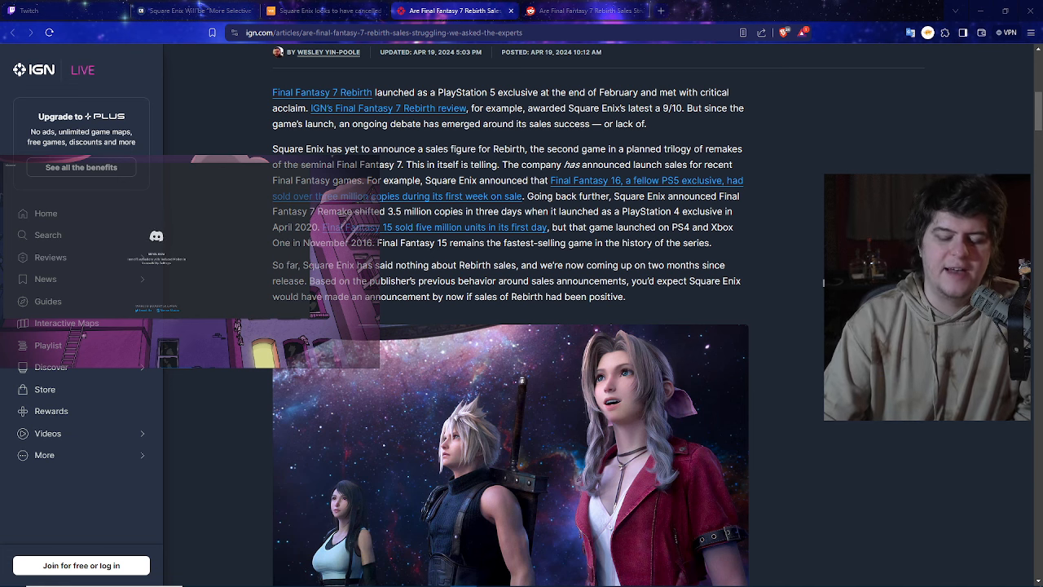
# Scroll through the Aerith image, analyst paragraphs with UK and Japan figures, and review video to 'What the experts are saying'.
pyautogui.scroll(-3)
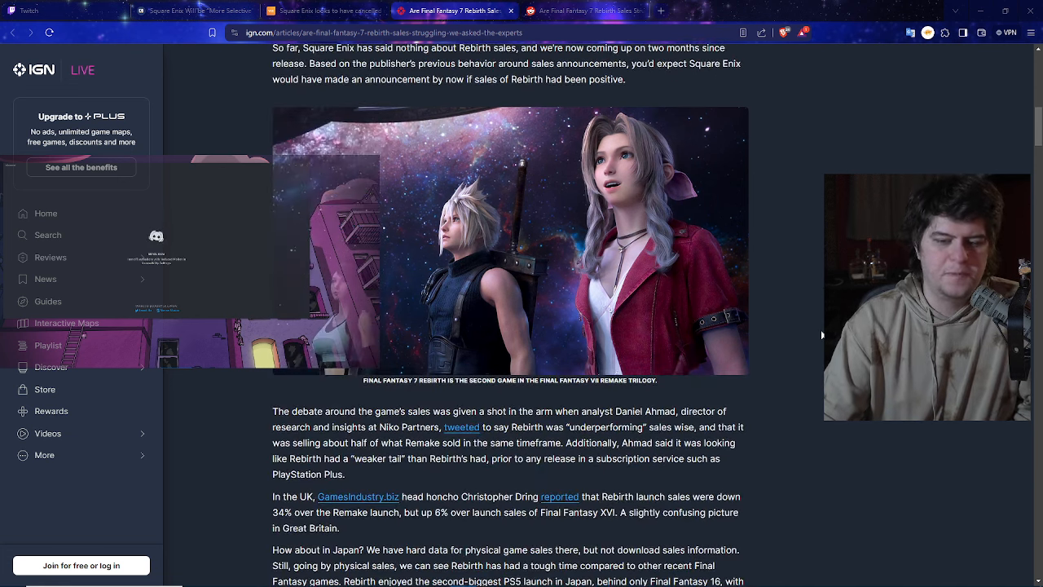
pyautogui.scroll(-3)
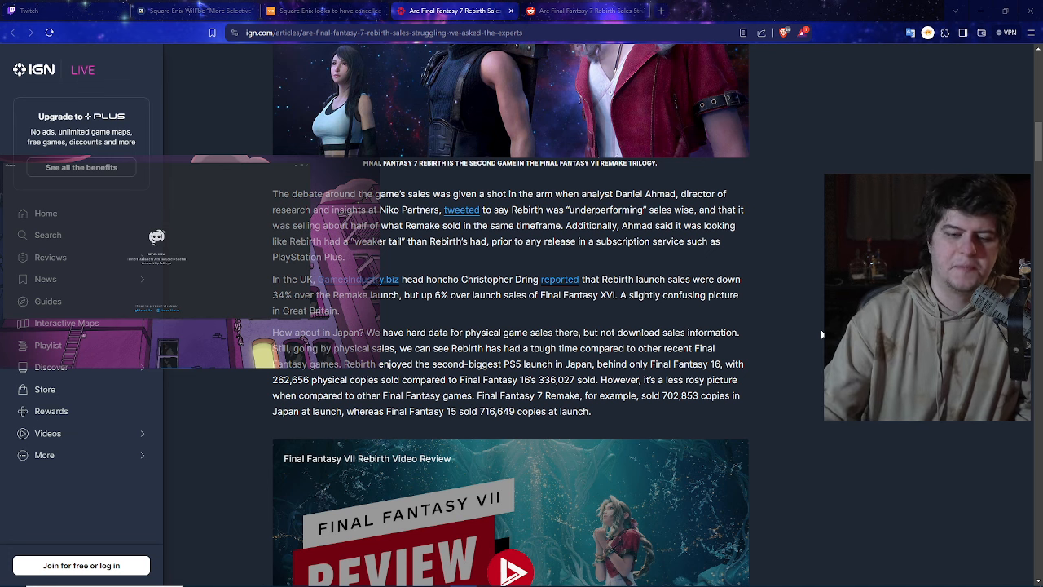
pyautogui.scroll(-3)
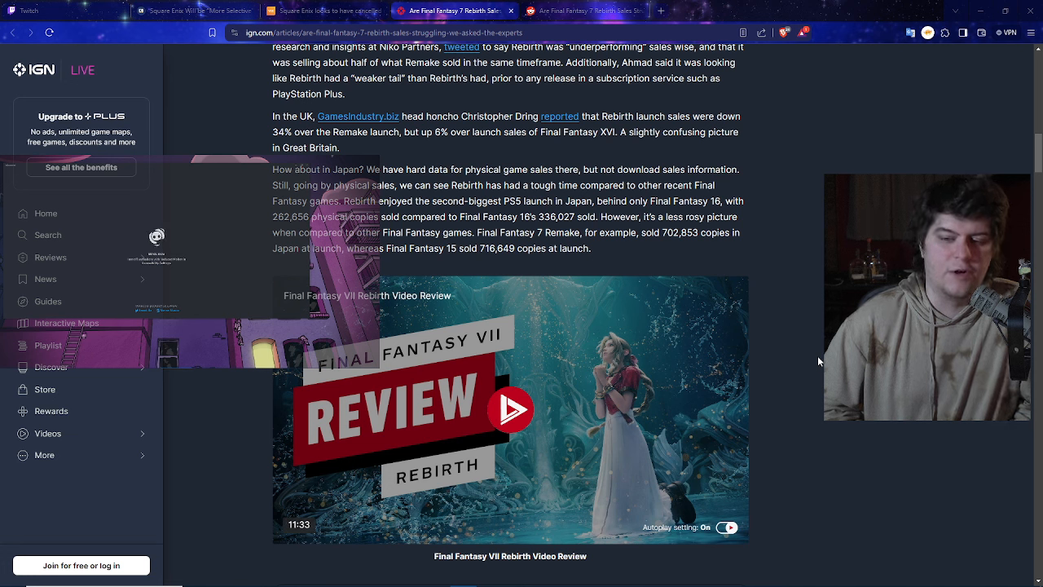
pyautogui.scroll(-3)
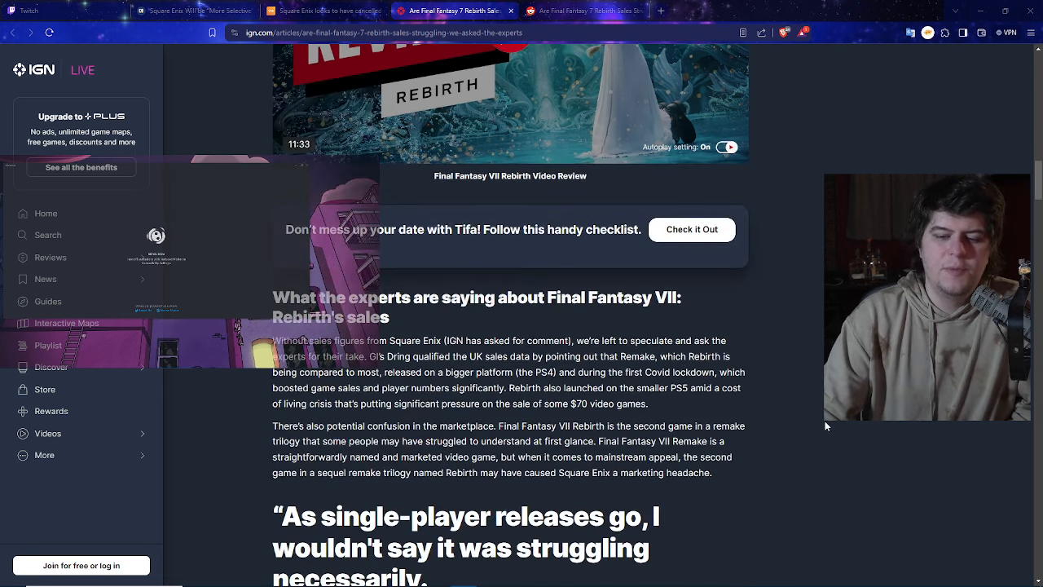
# Scroll to the 'struggling necessarily' pull quote and Ampere Analysis's PS5 active-user rankings for Rebirth.
pyautogui.scroll(-3)
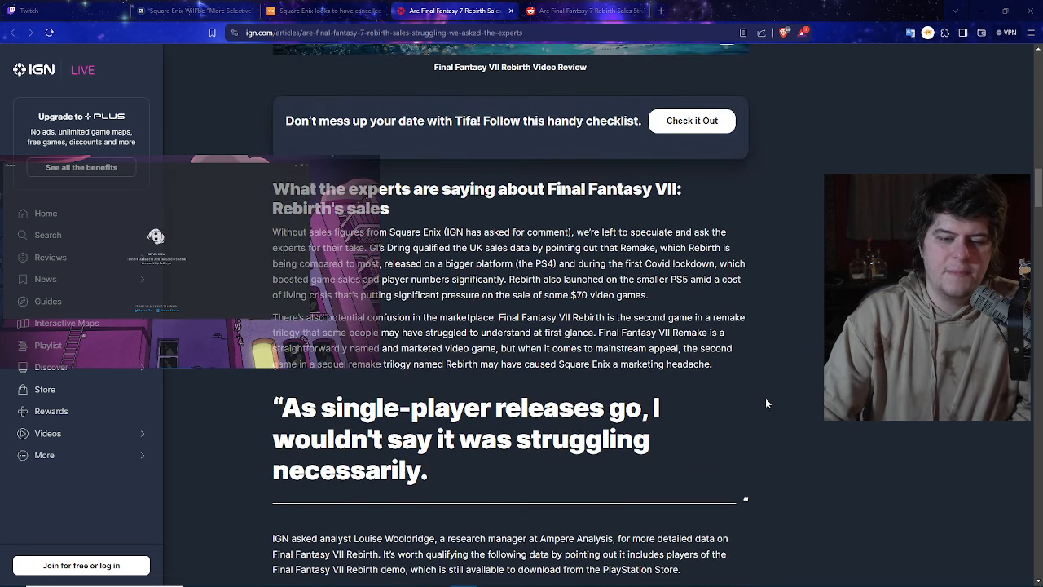
pyautogui.scroll(-3)
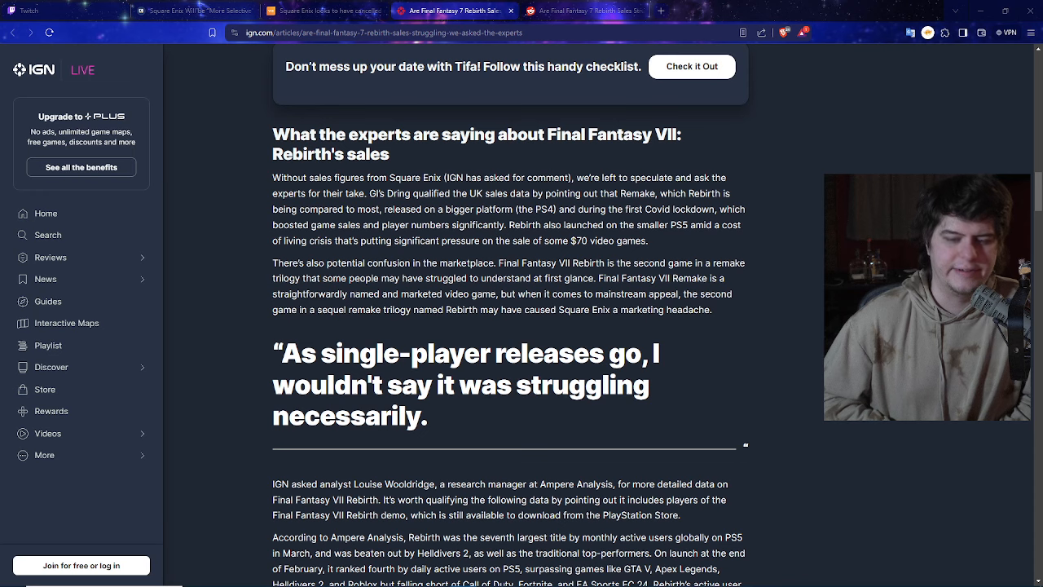
pyautogui.moveTo(783, 378)
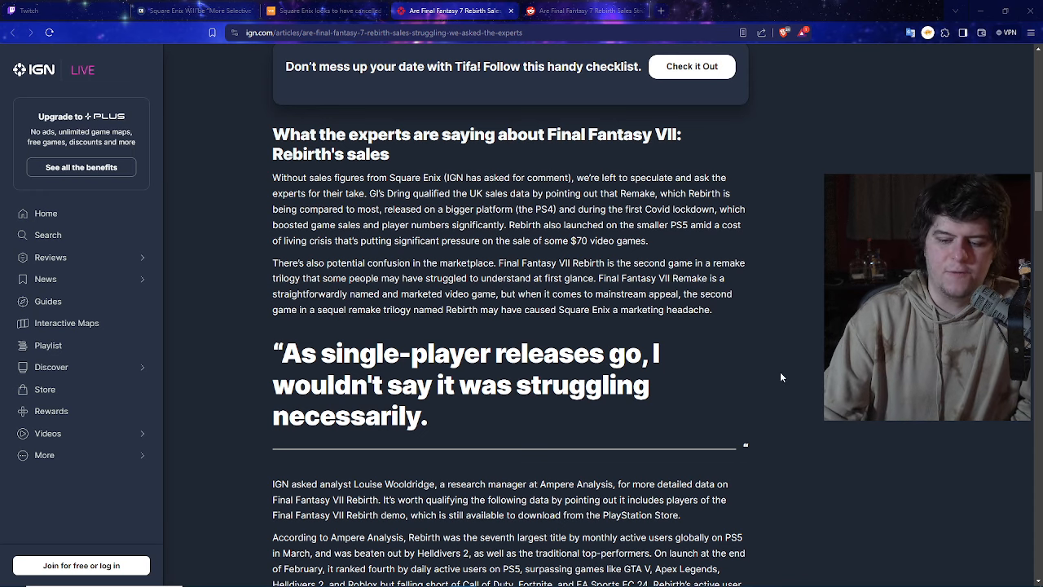
pyautogui.scroll(-3)
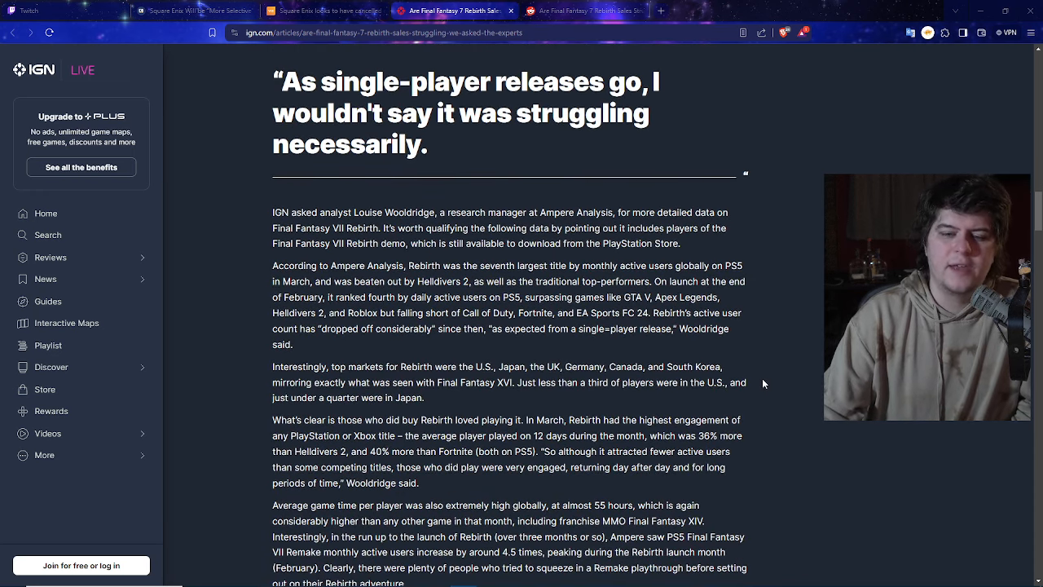
pyautogui.scroll(-3)
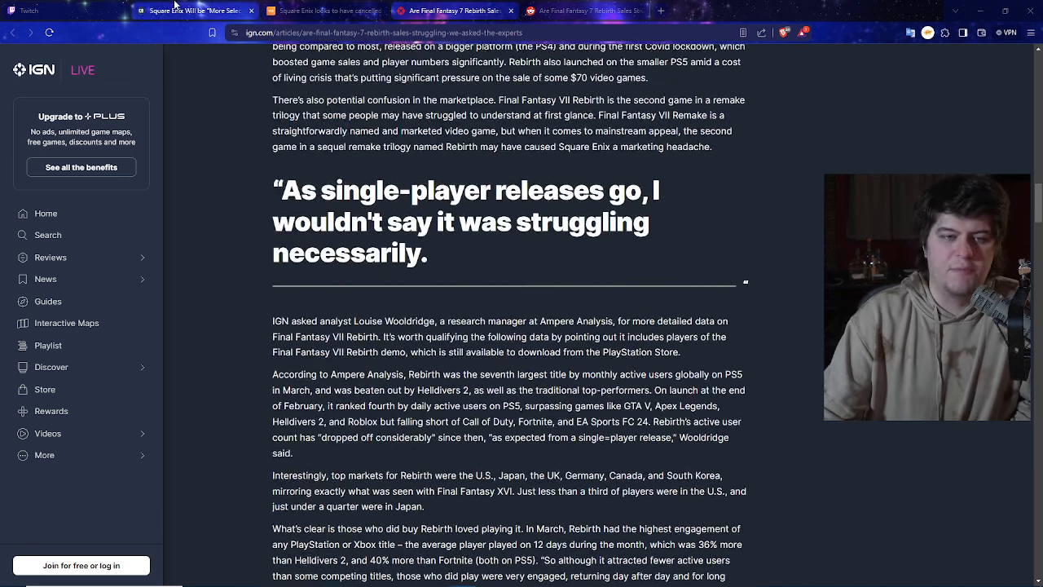
pyautogui.click(196, 10)
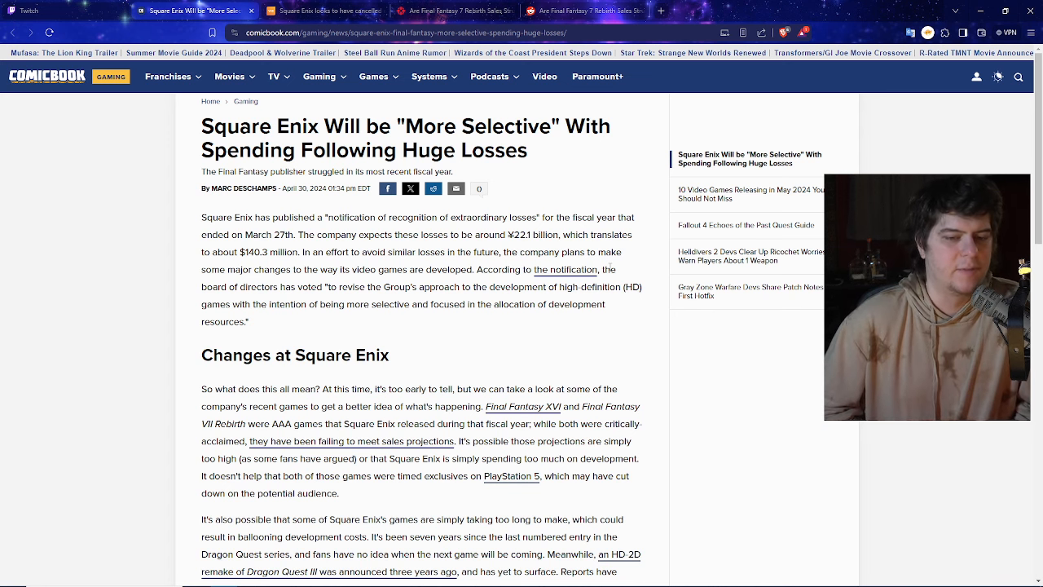
# Scroll through 'Changes at Square Enix' to the 'Are AAA Games Too Expensive to Make?' heading.
pyautogui.scroll(-3)
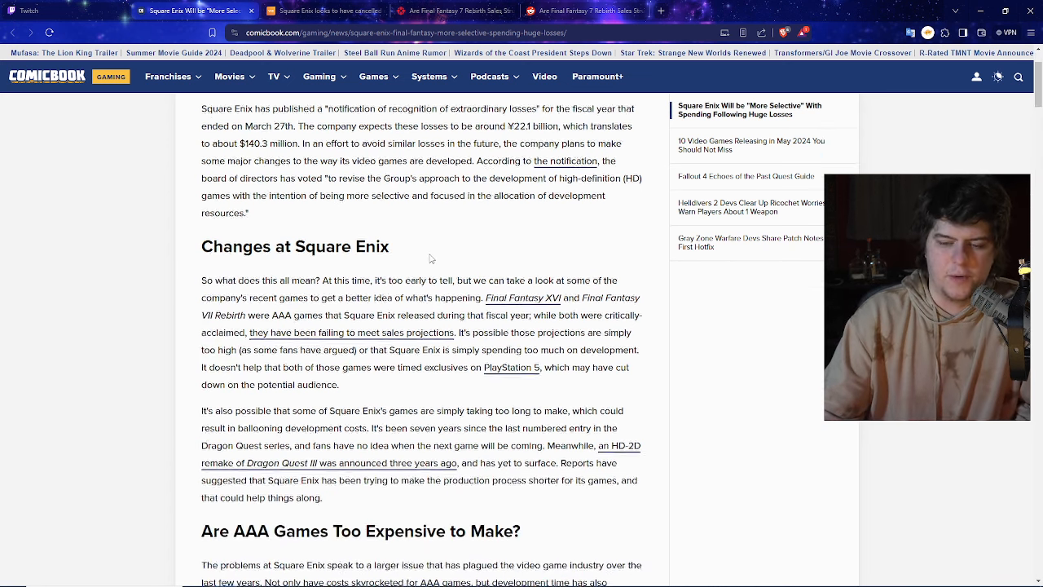
pyautogui.scroll(-3)
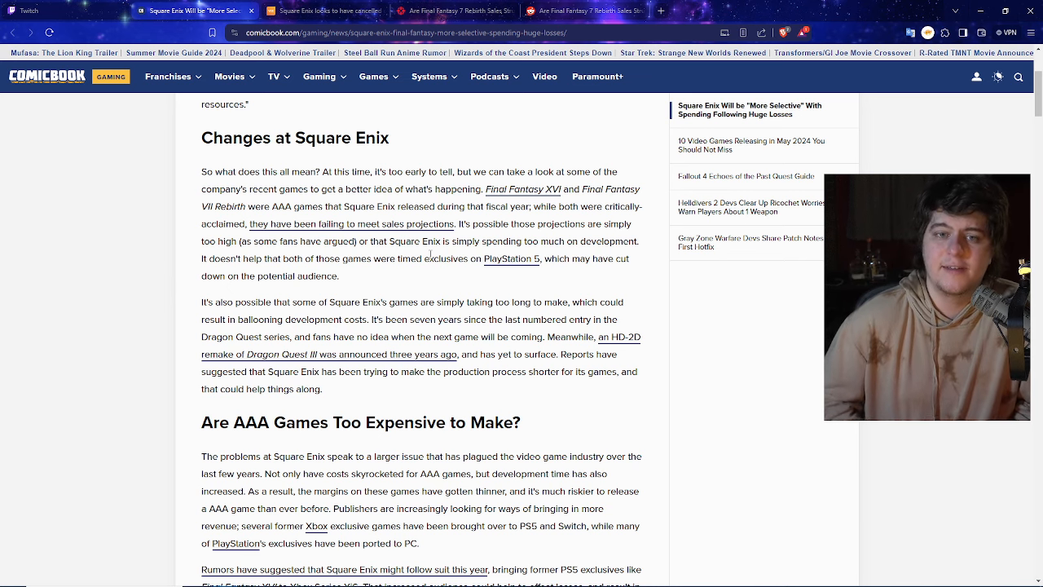
# Switch to the Video Games Chronicle cancellations article and read past Kiryu's quote to the in-house development plans.
pyautogui.click(323, 10)
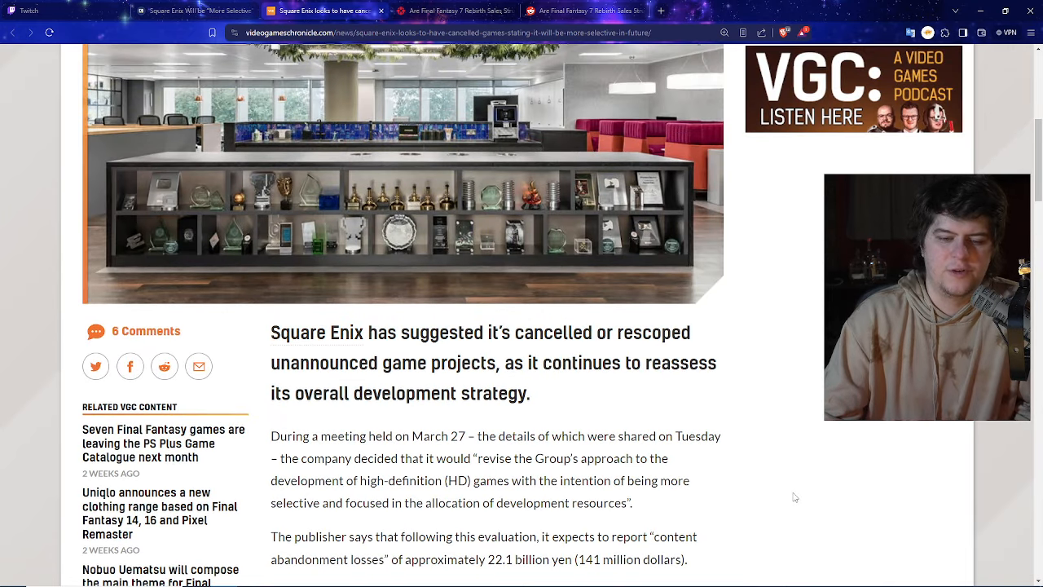
pyautogui.scroll(-3)
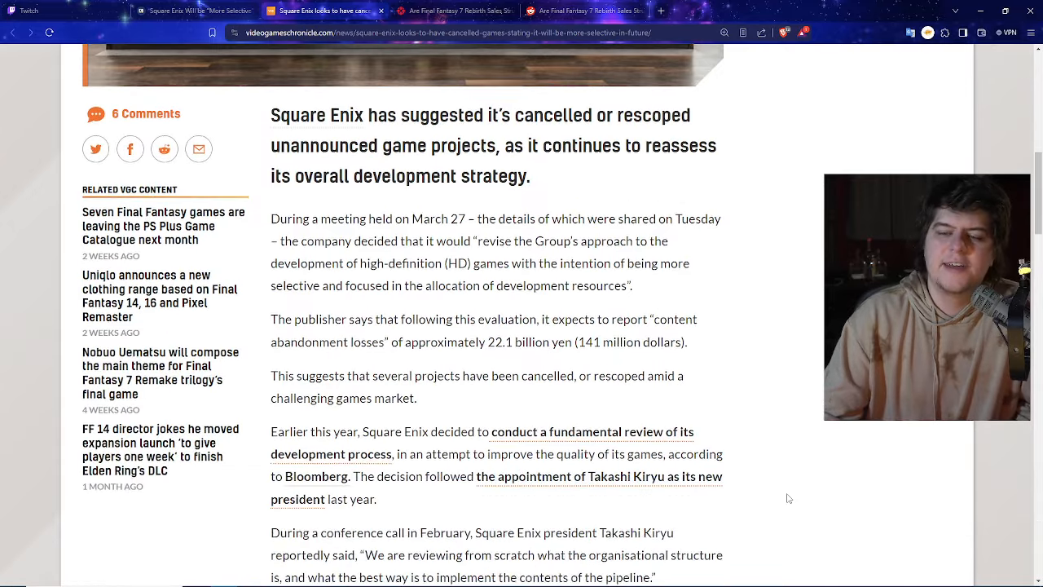
pyautogui.scroll(-3)
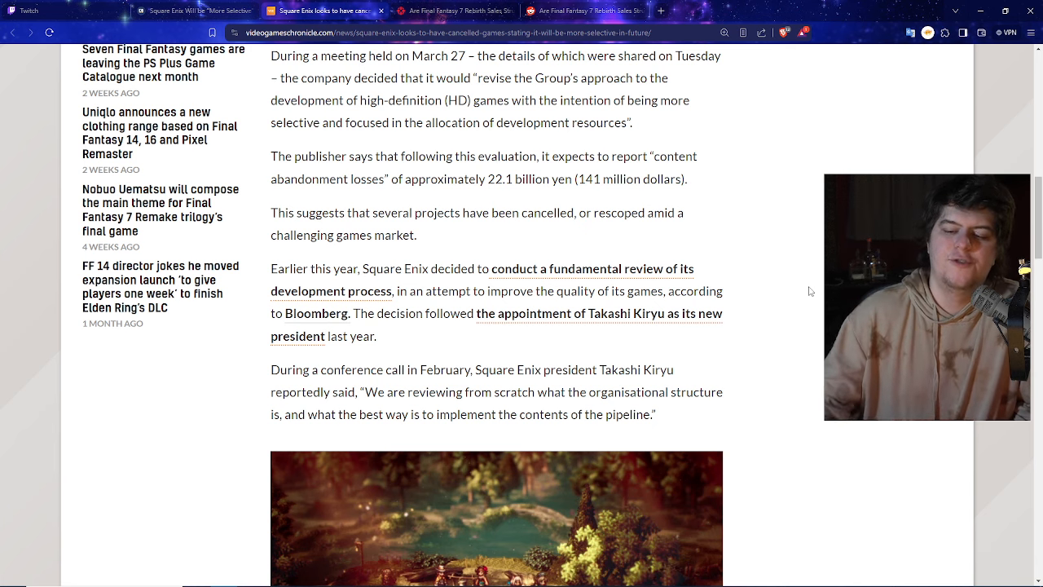
pyautogui.scroll(-3)
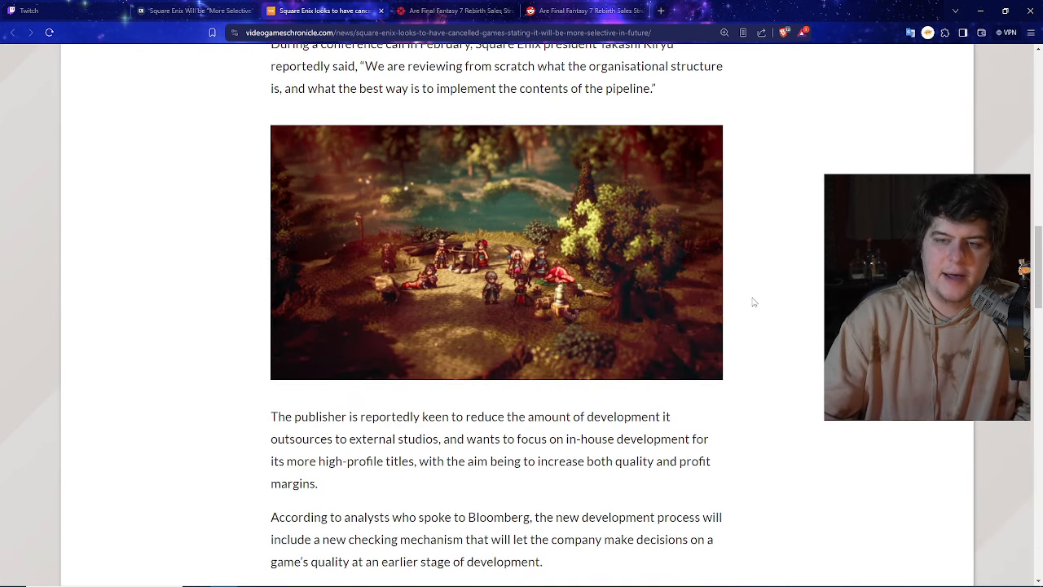
# Scroll to Daniel Ahmad's claim that Rebirth is 'underperforming', then back toward the article's headline.
pyautogui.scroll(-3)
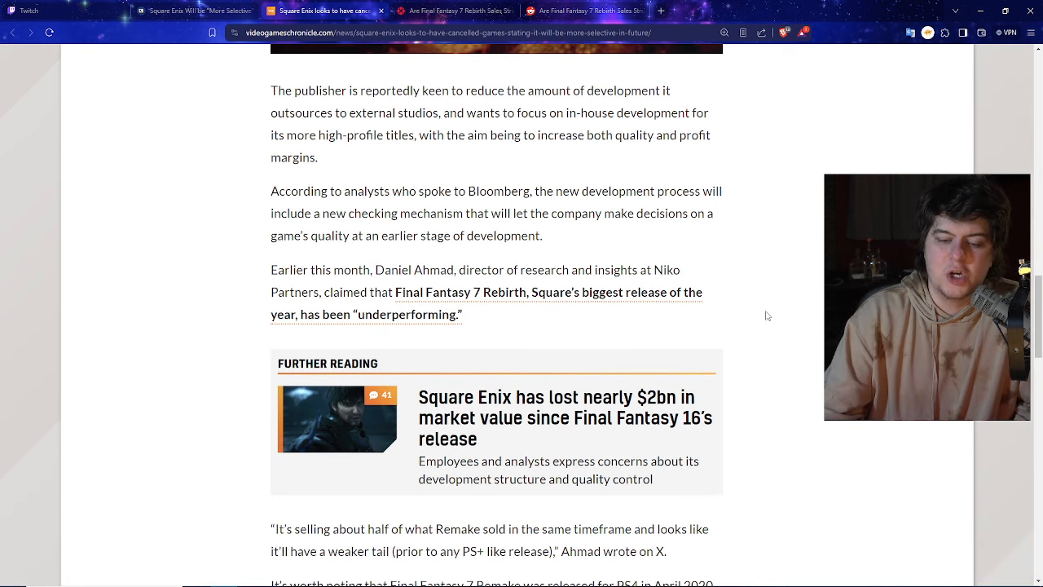
pyautogui.moveTo(681, 417)
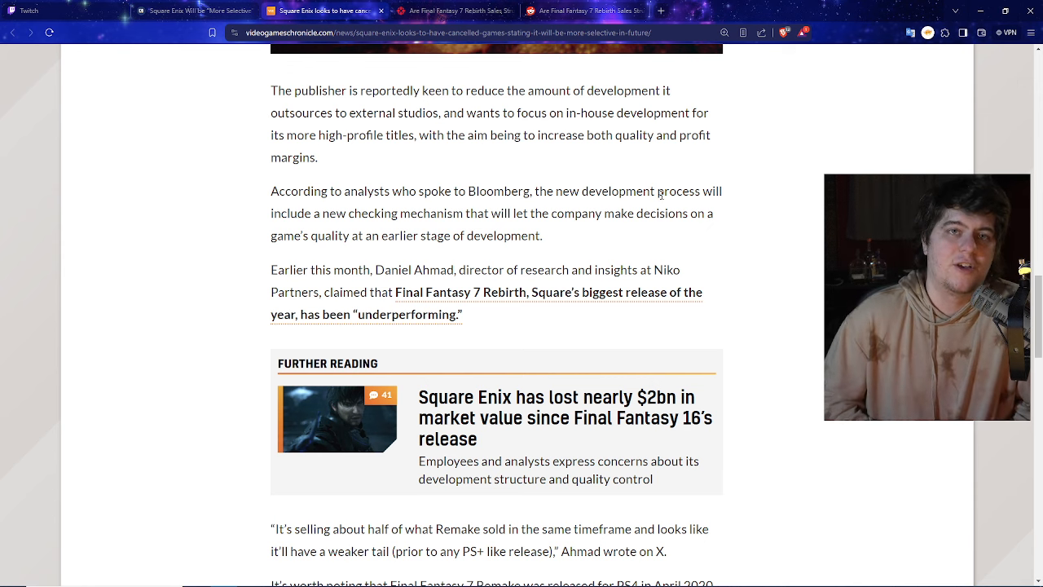
pyautogui.scroll(-3)
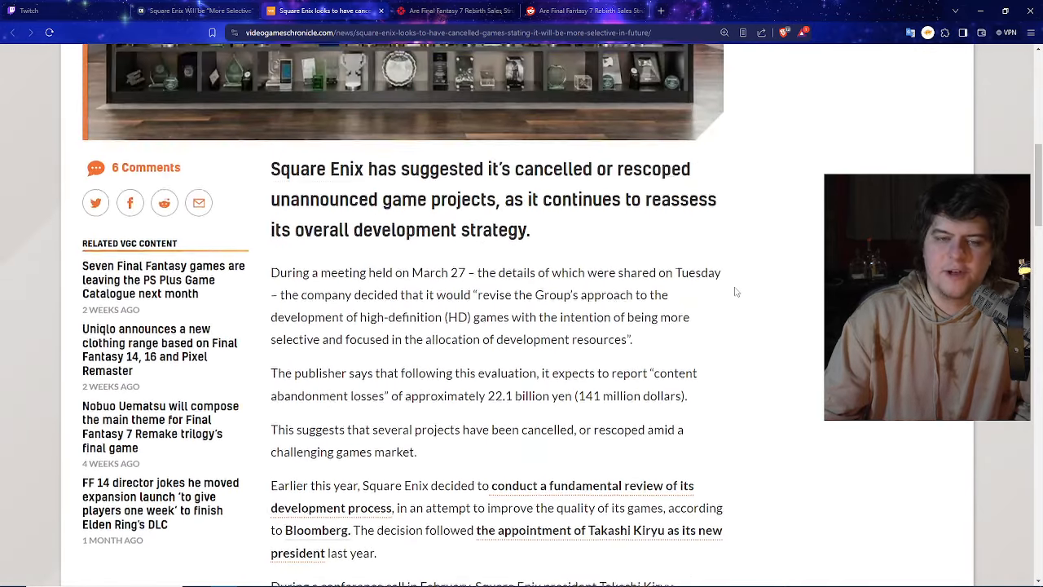
pyautogui.scroll(3)
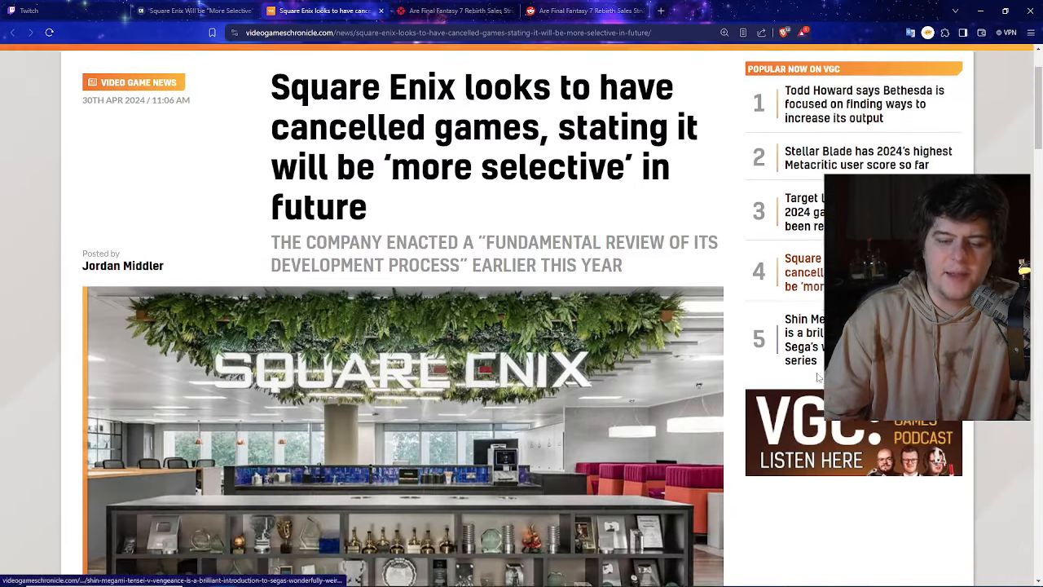
pyautogui.scroll(-3)
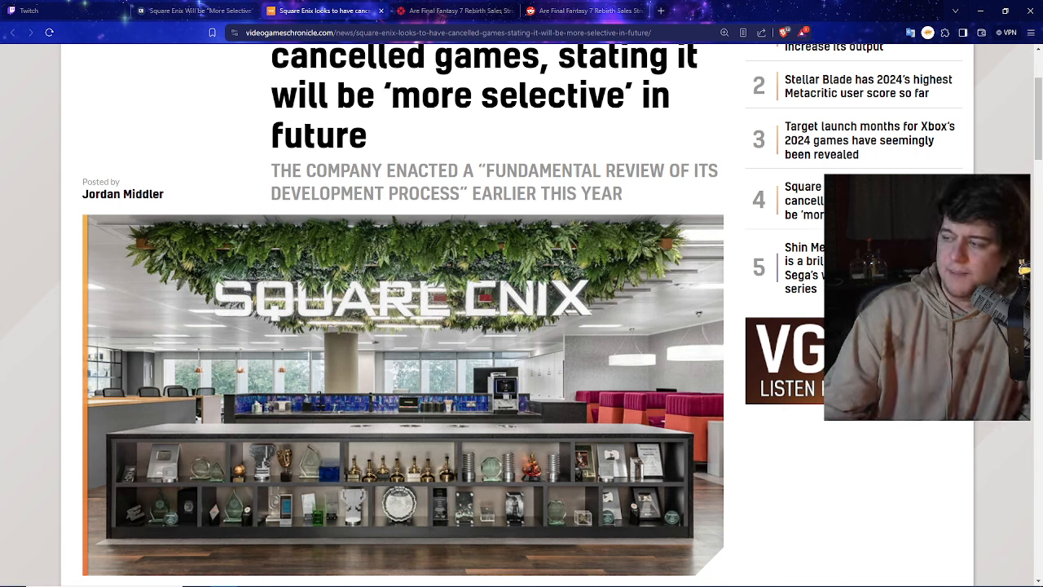